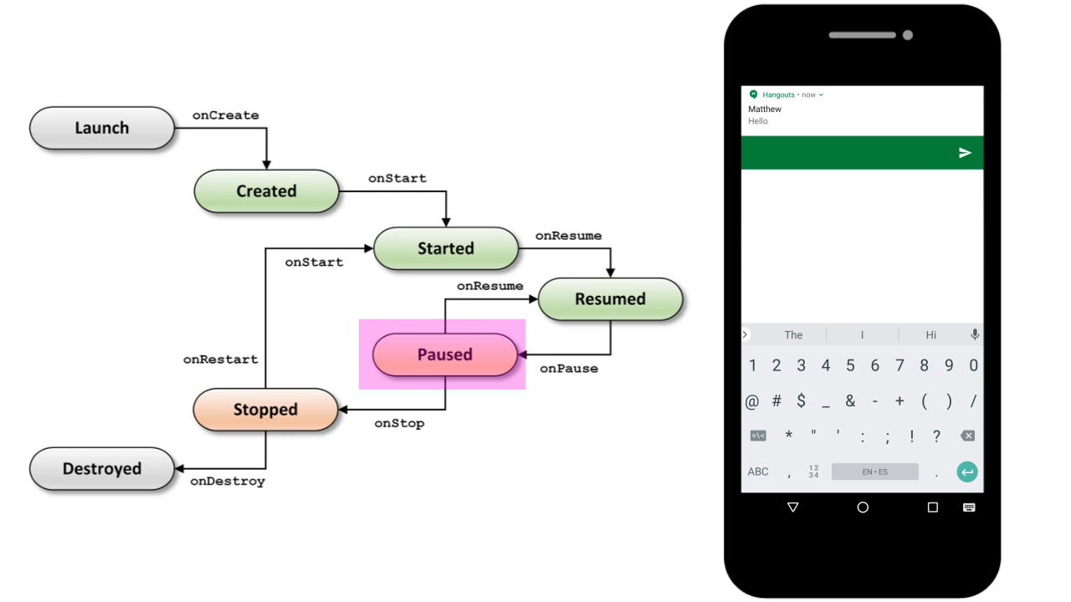
text(Hello!)
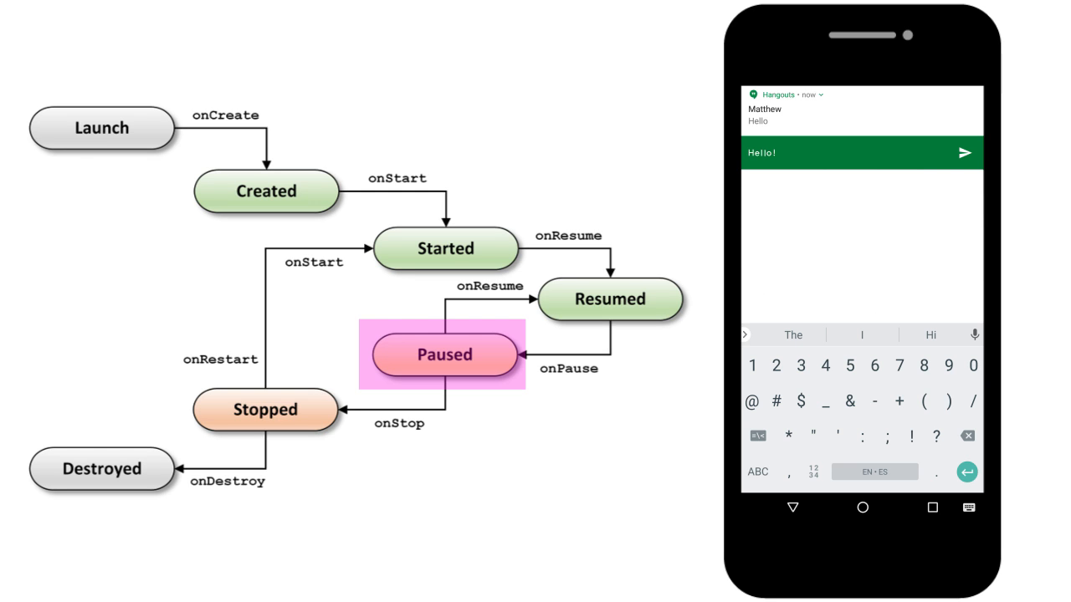
click(963, 152)
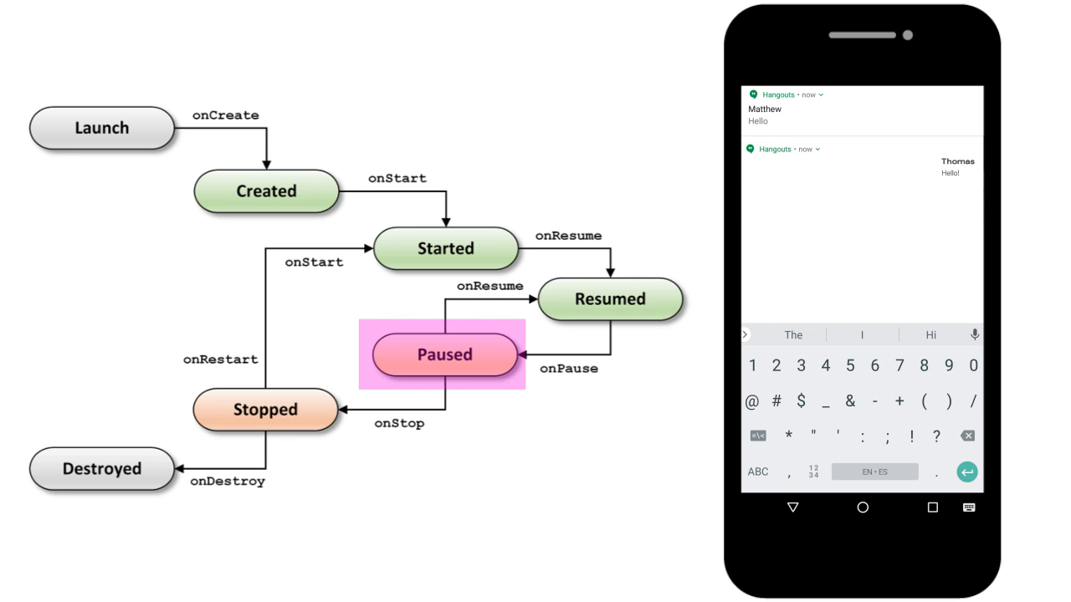